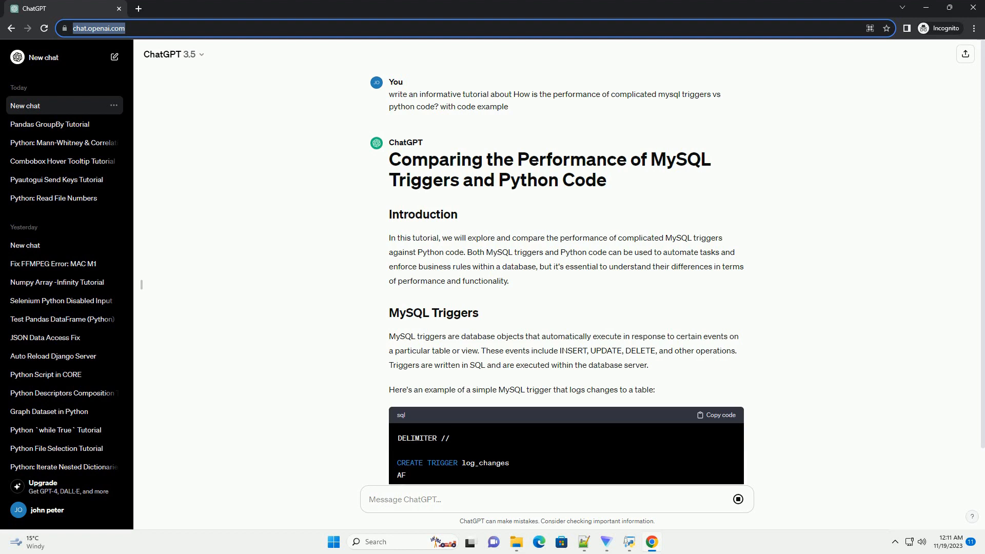
scroll(down, 3)
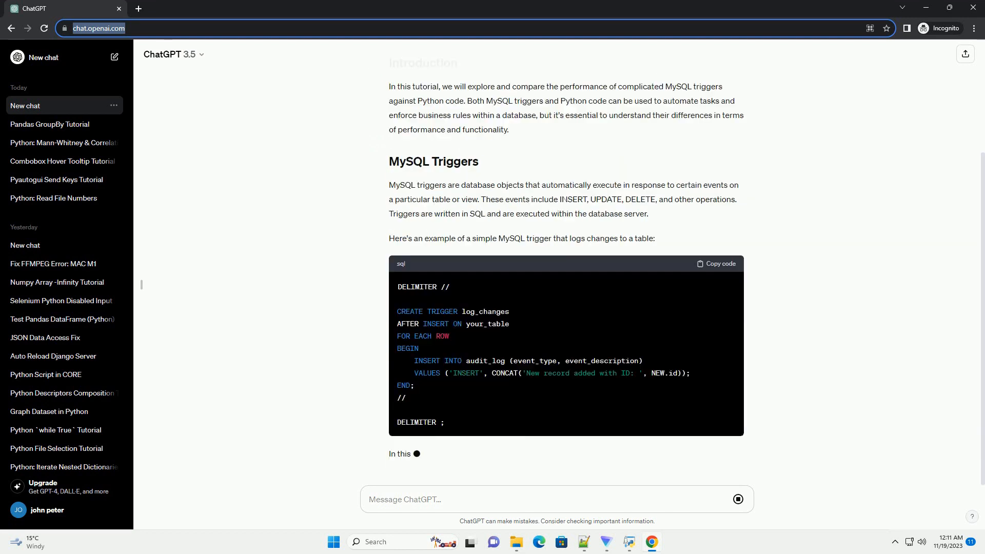
scroll(down, 3)
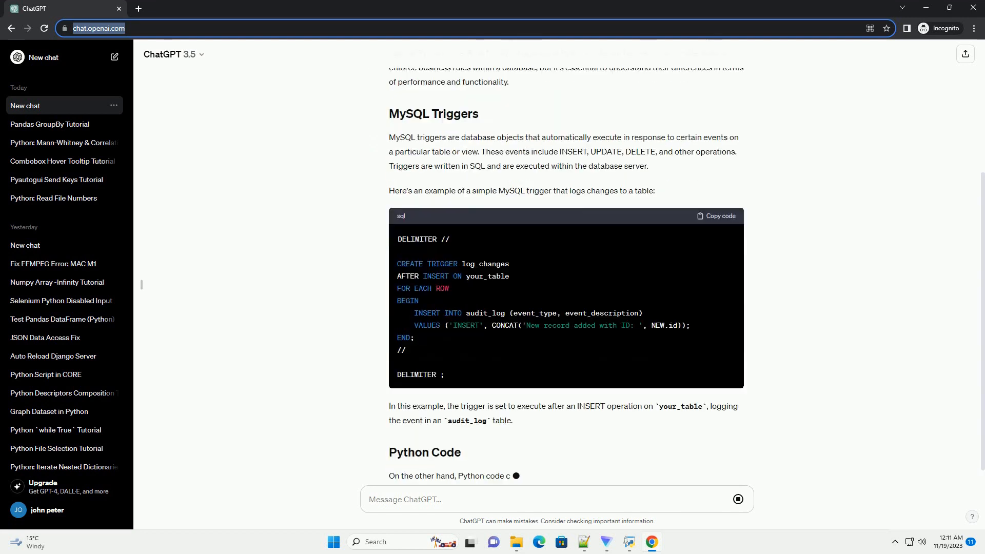
scroll(down, 3)
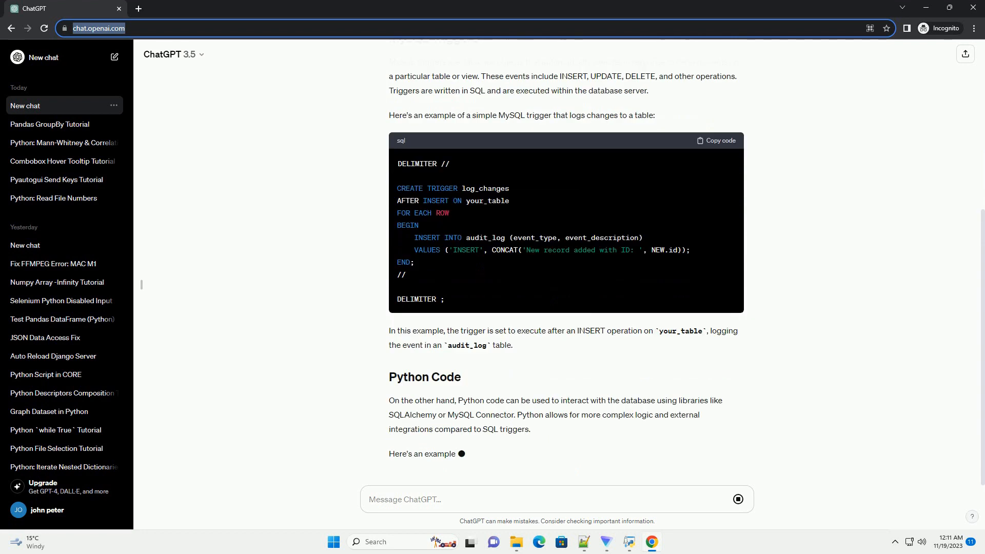
scroll(down, 3)
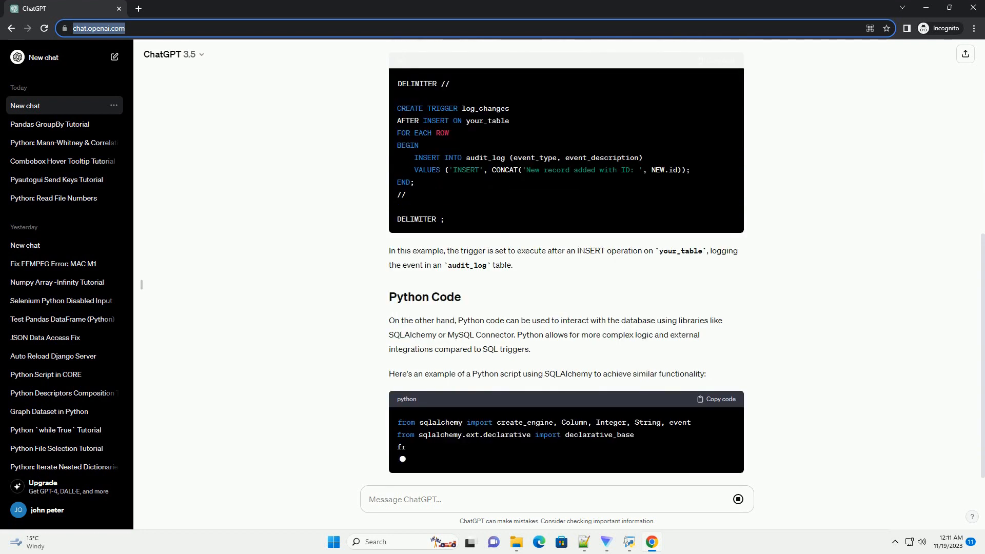
scroll(down, 3)
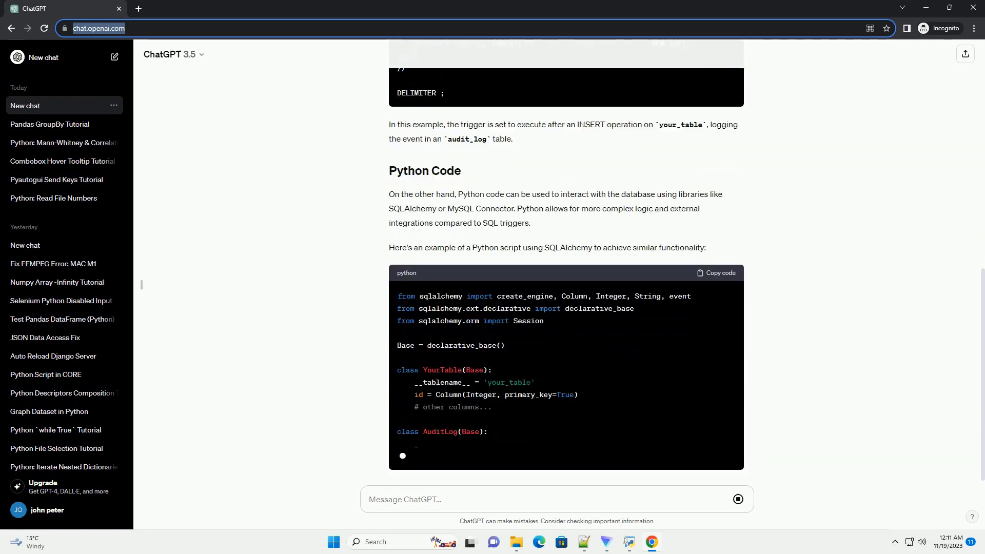
scroll(down, 3)
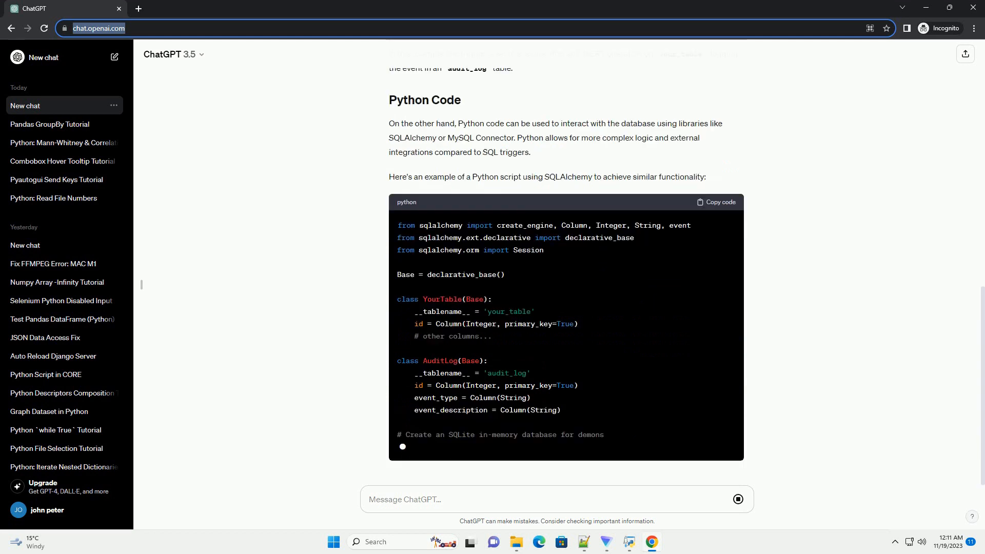
scroll(down, 3)
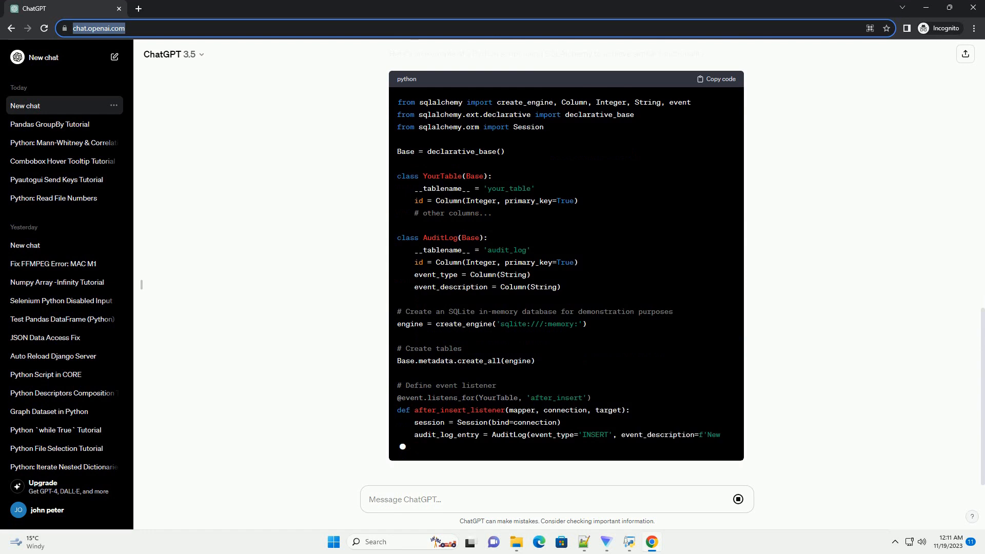
scroll(down, 3)
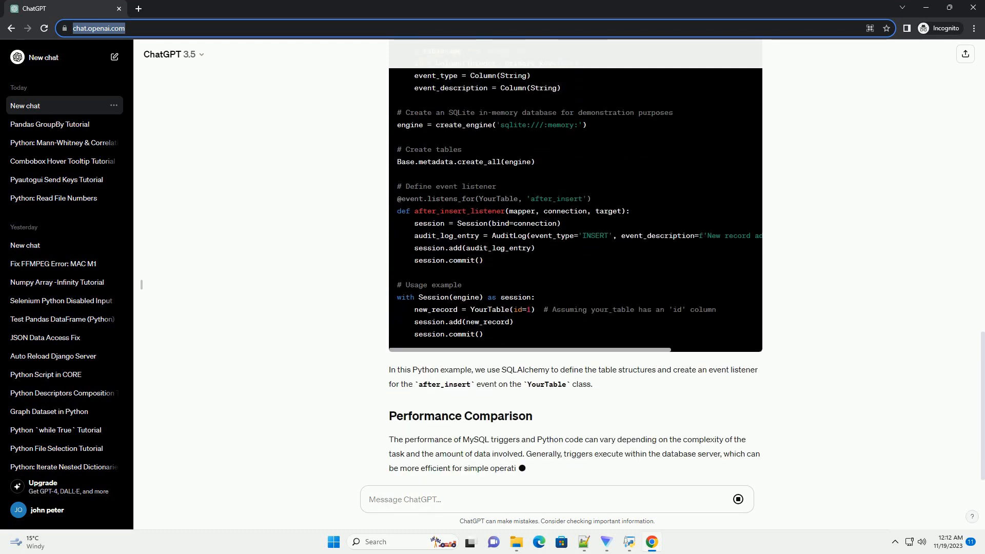
scroll(down, 3)
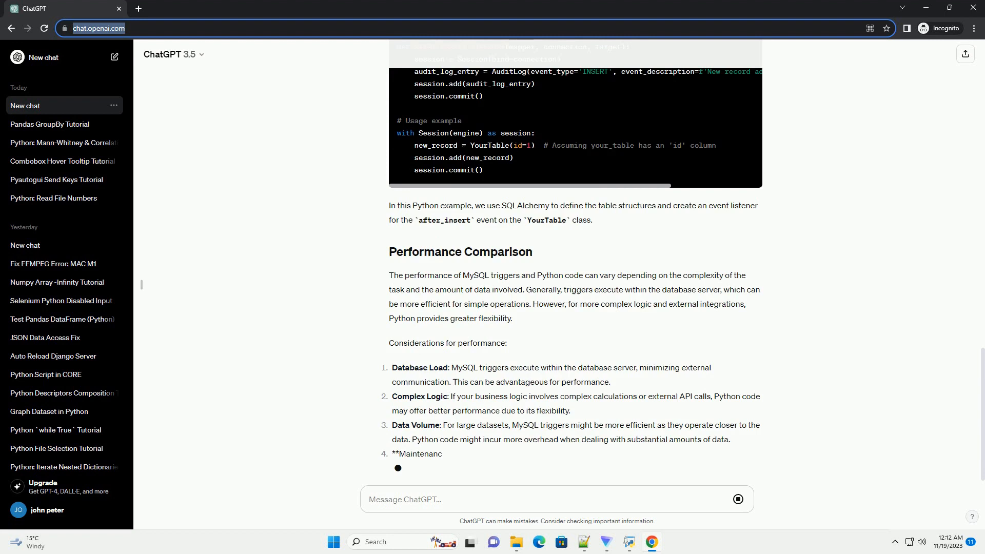
scroll(down, 3)
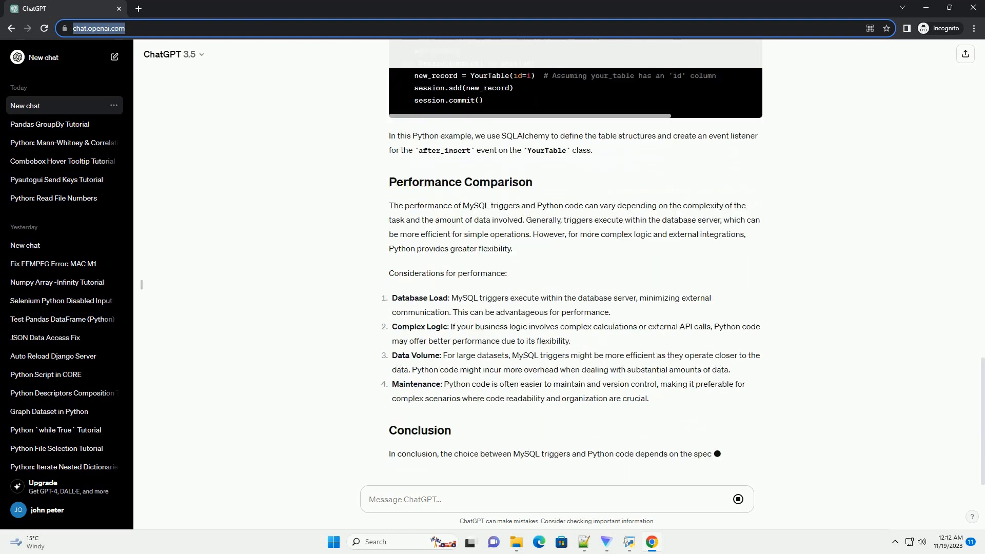